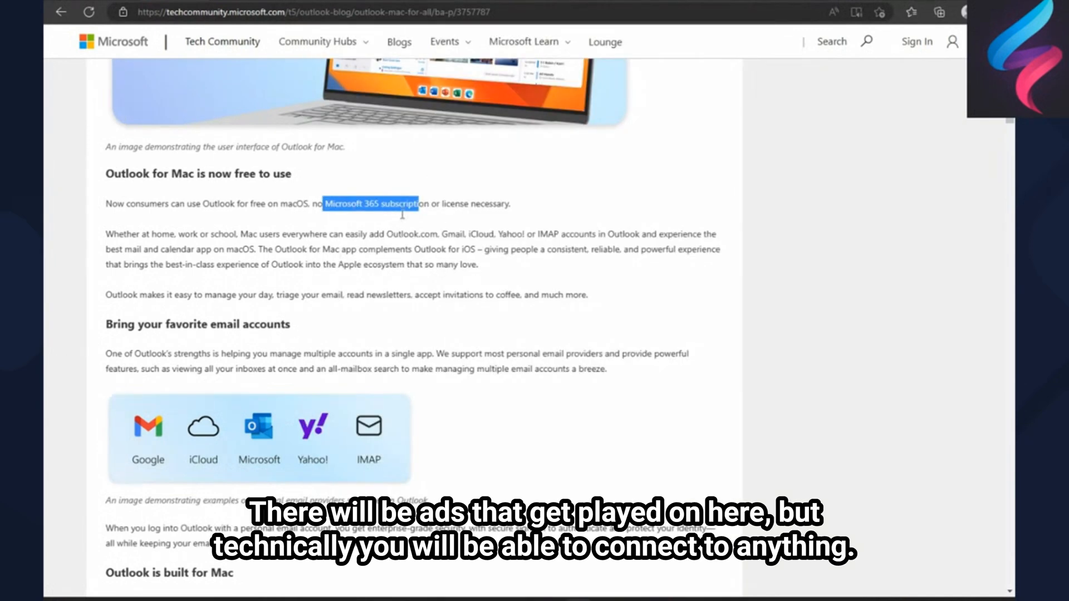
pyautogui.moveTo(538, 245)
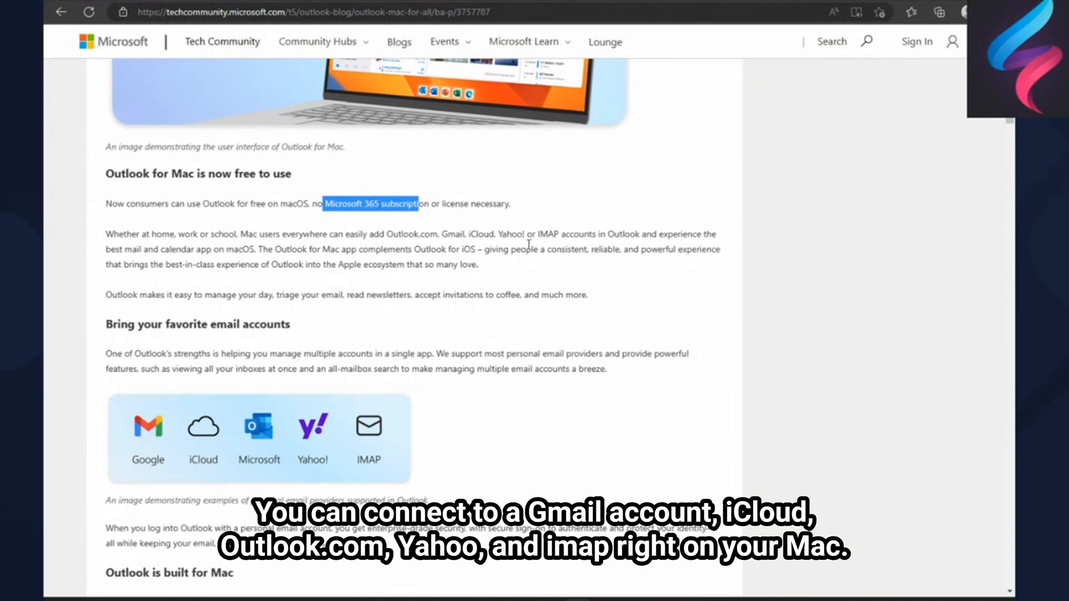
pyautogui.scroll(-3)
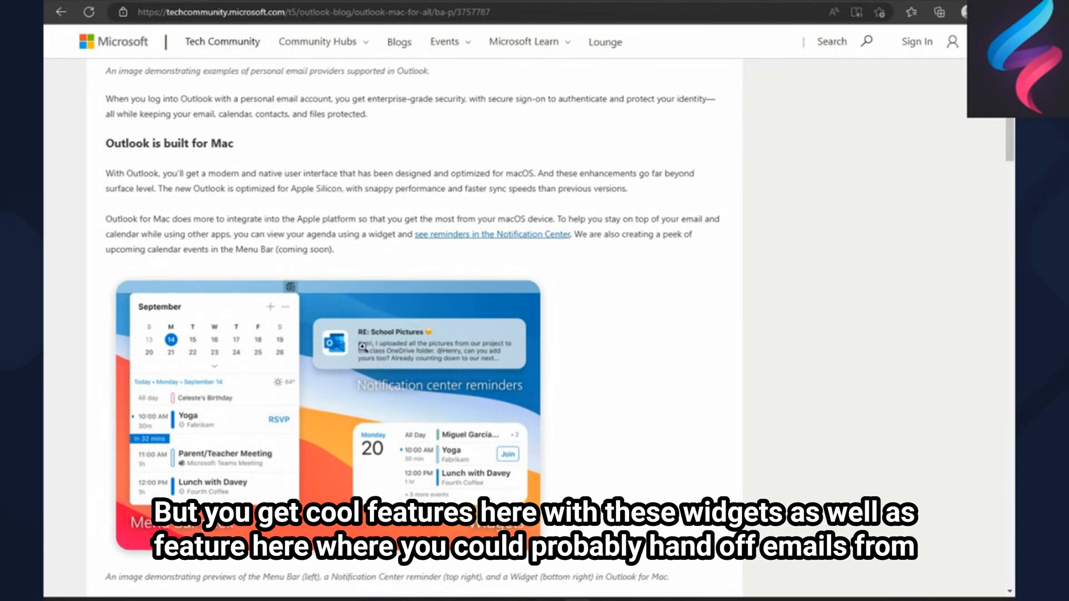
pyautogui.scroll(-3)
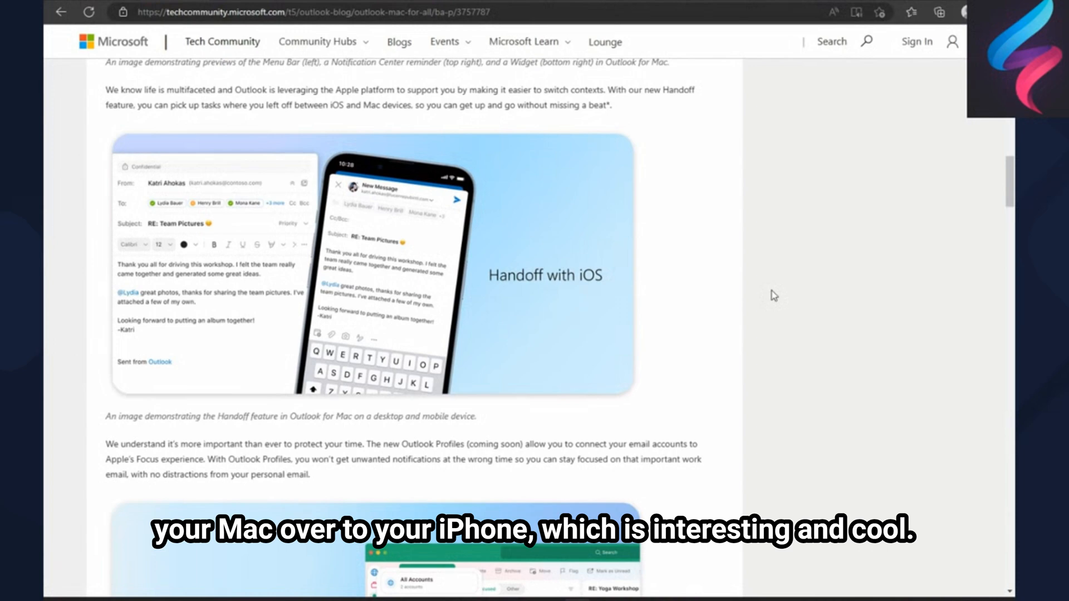
pyautogui.scroll(-3)
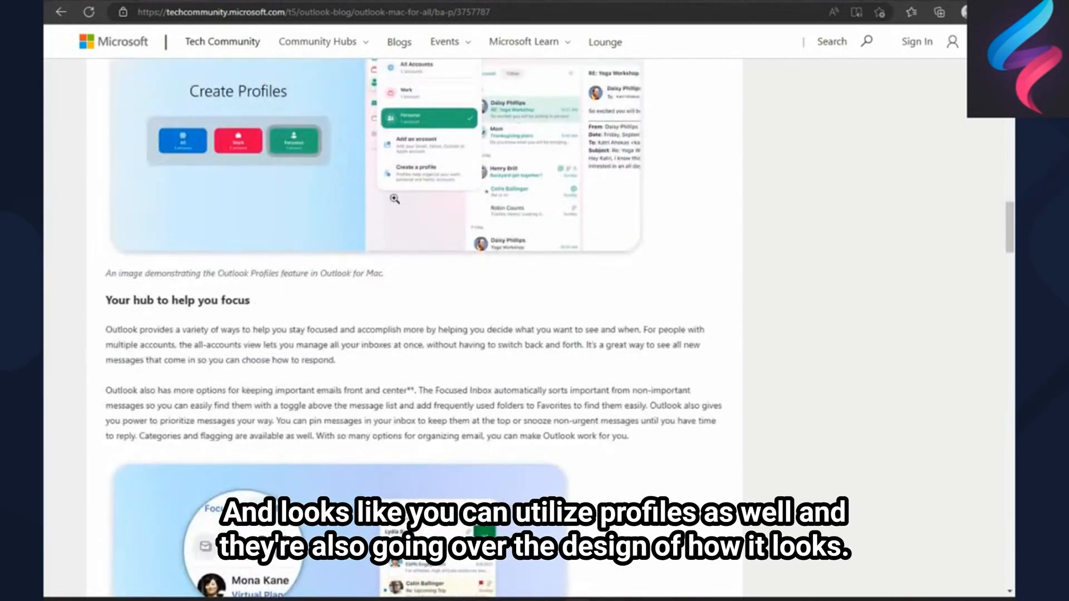
pyautogui.scroll(-3)
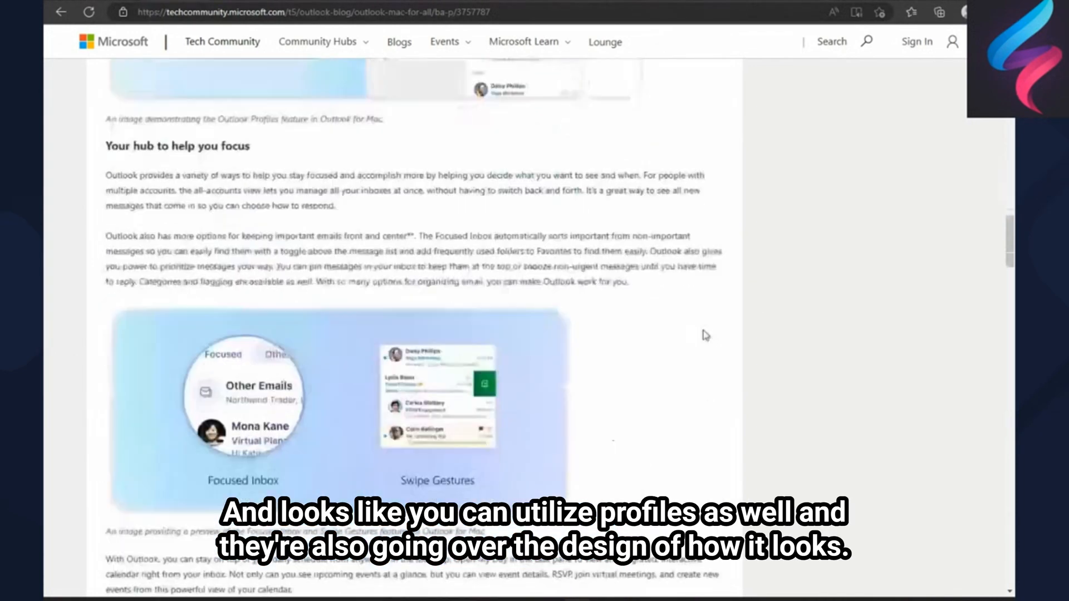
pyautogui.scroll(-3)
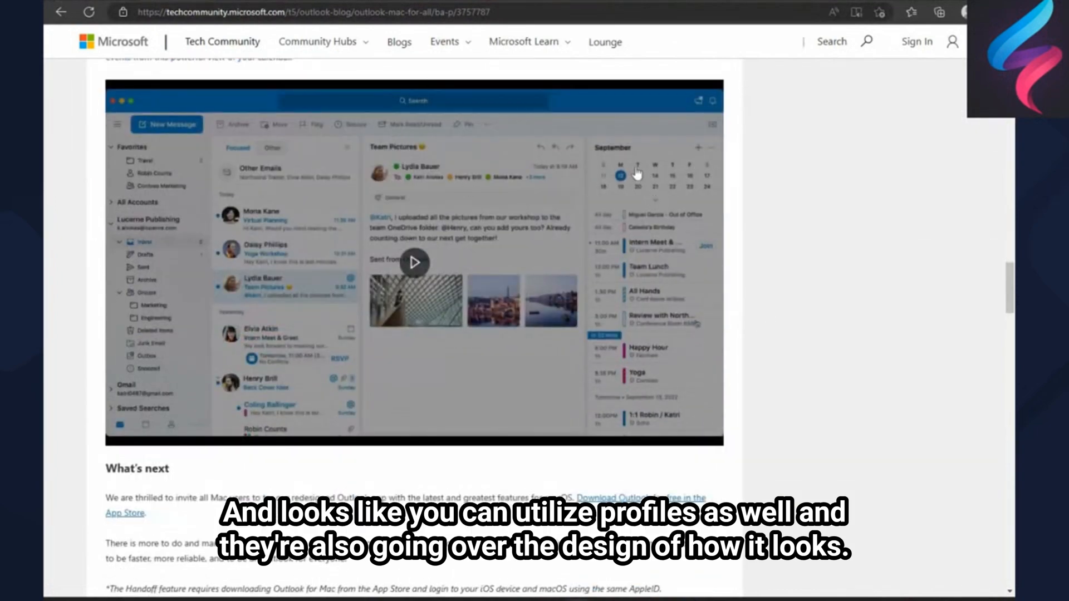
pyautogui.scroll(-3)
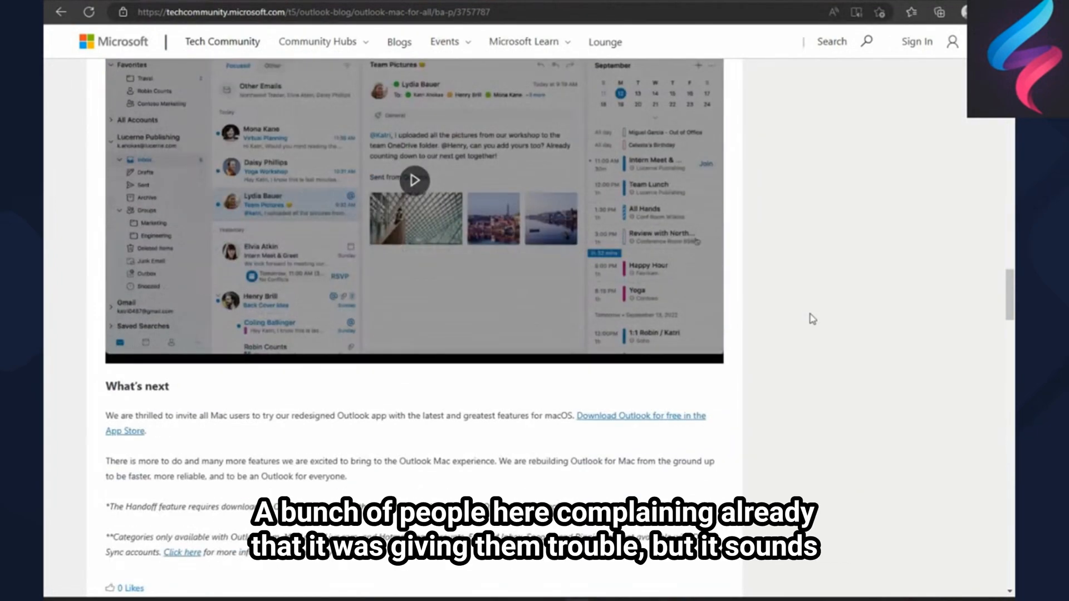
pyautogui.scroll(-3)
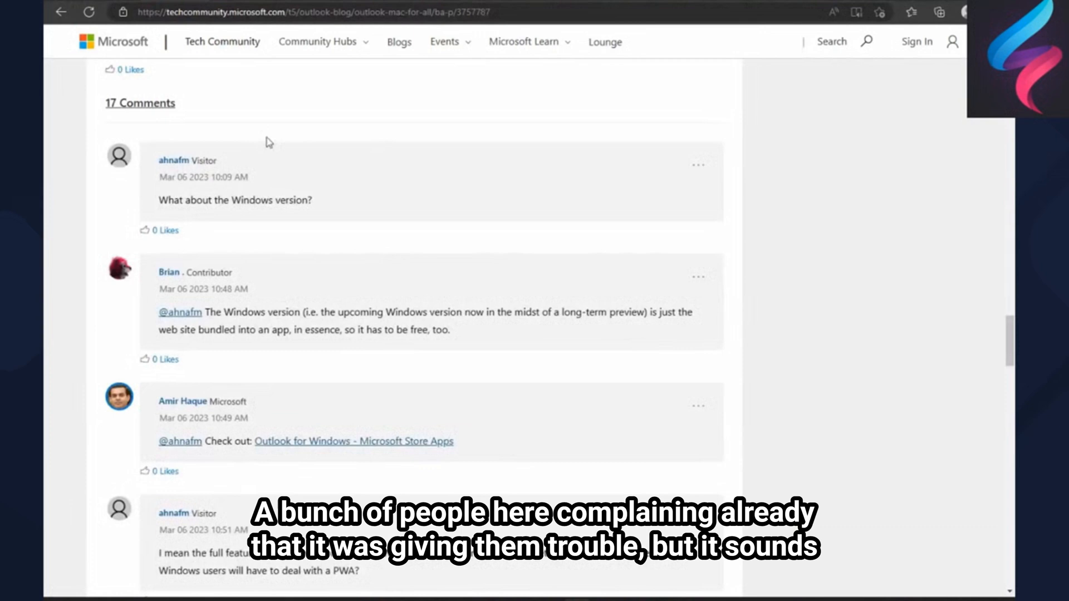
pyautogui.scroll(-3)
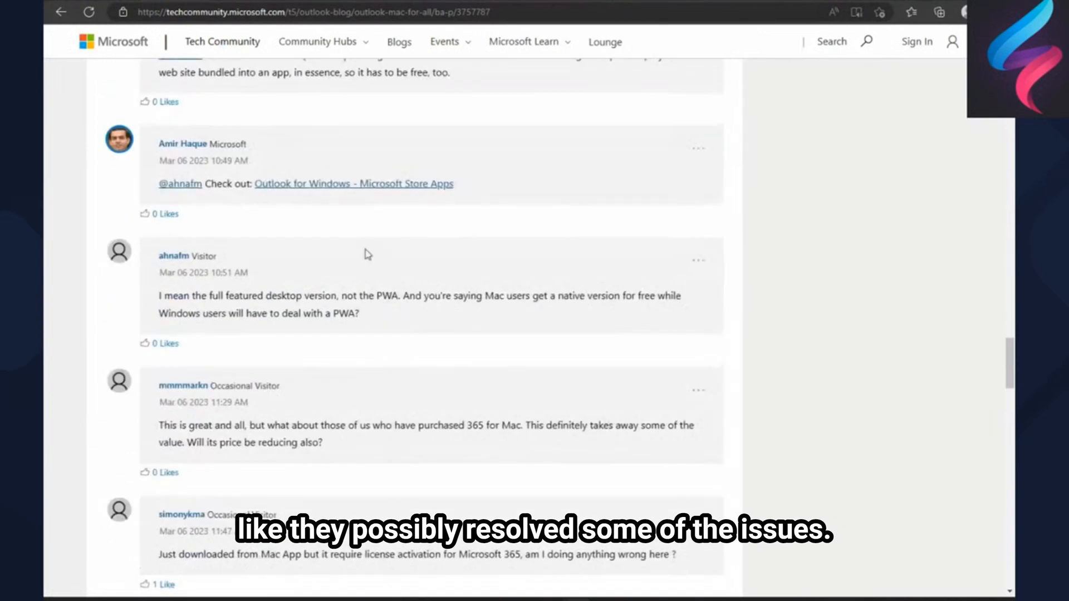
pyautogui.scroll(-3)
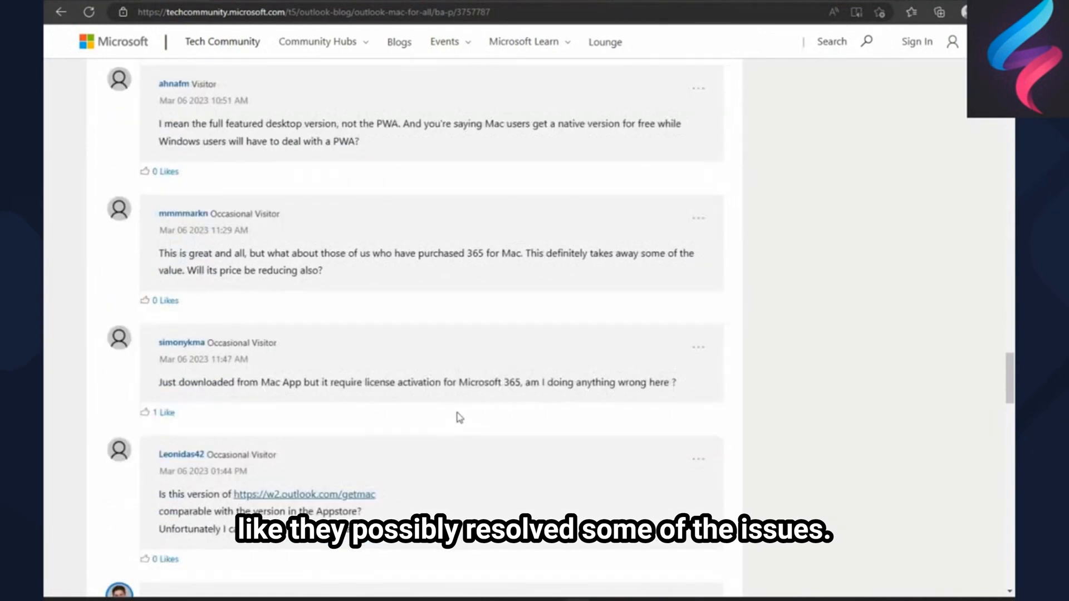
pyautogui.scroll(-3)
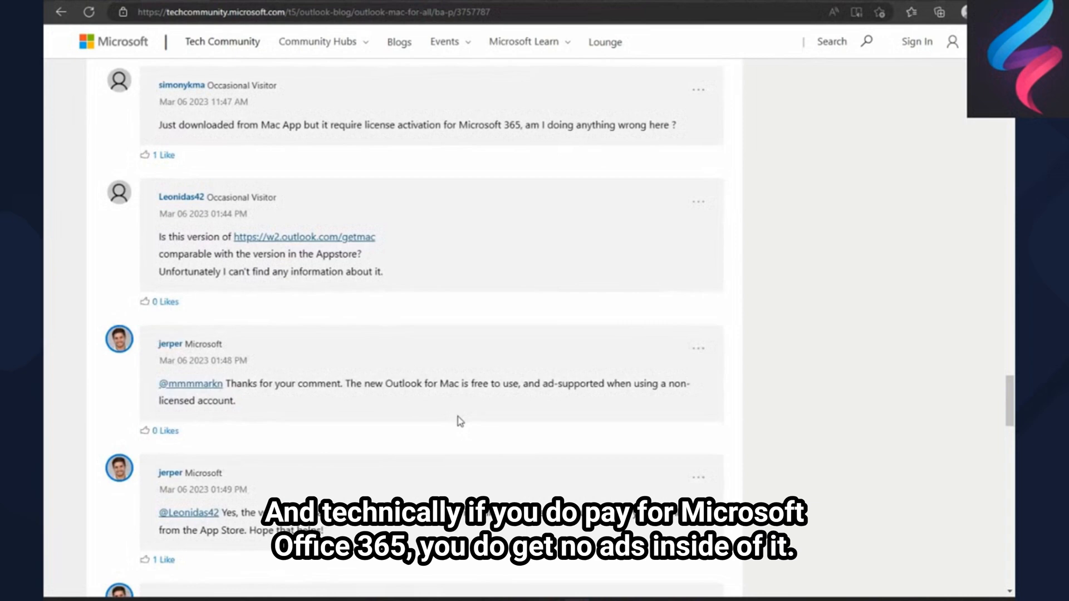
pyautogui.scroll(3)
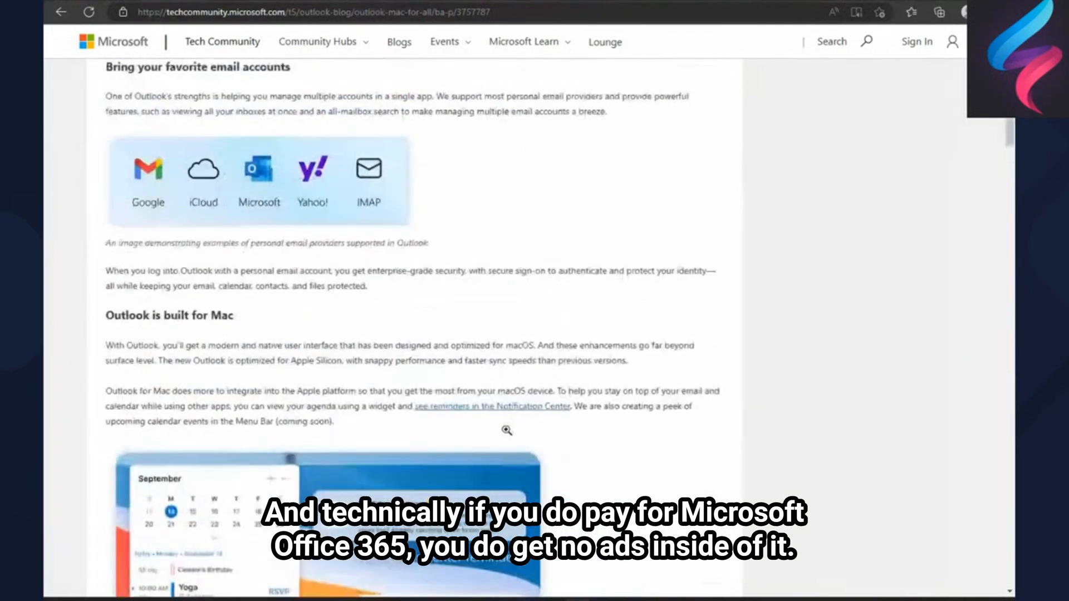